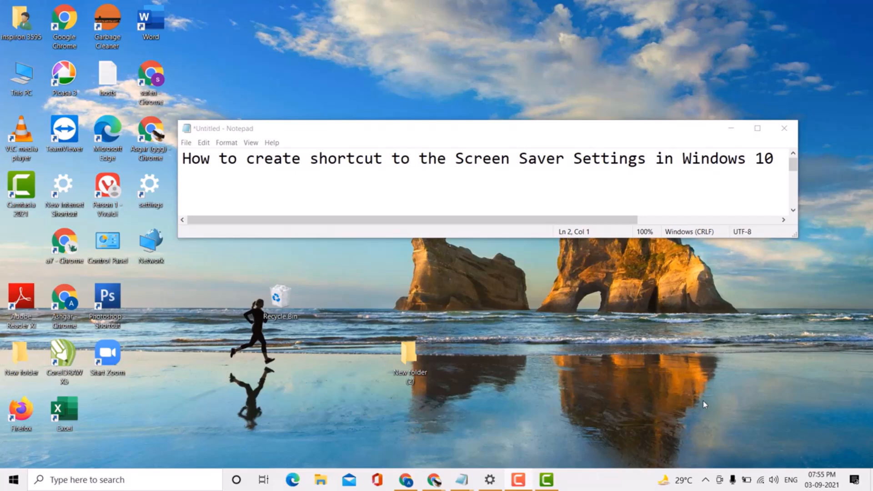
pyautogui.moveTo(704, 408)
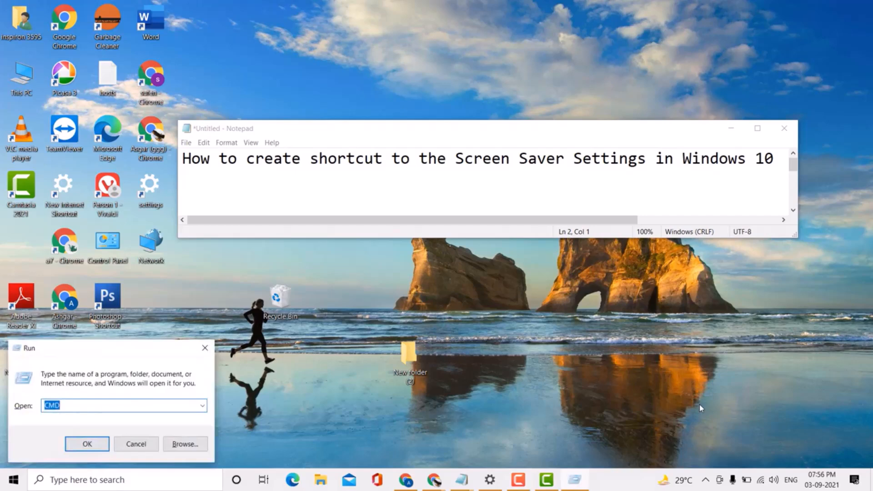
pyautogui.write('c')
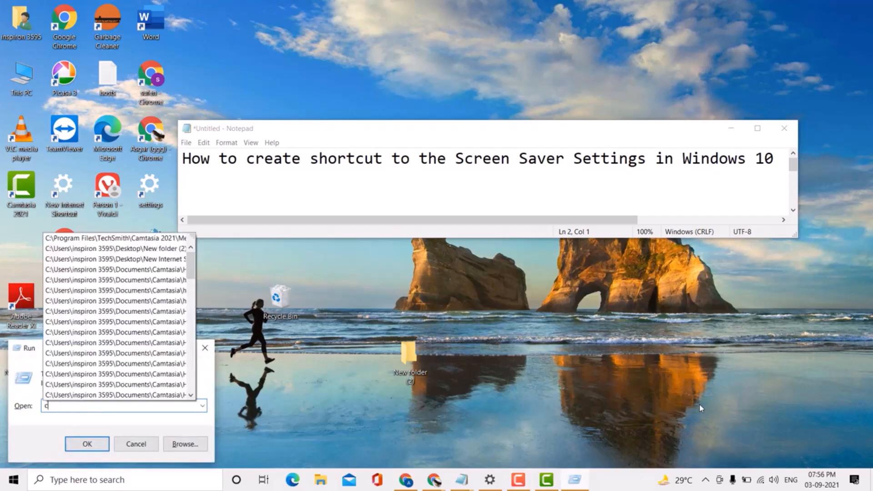
pyautogui.write('ontro')
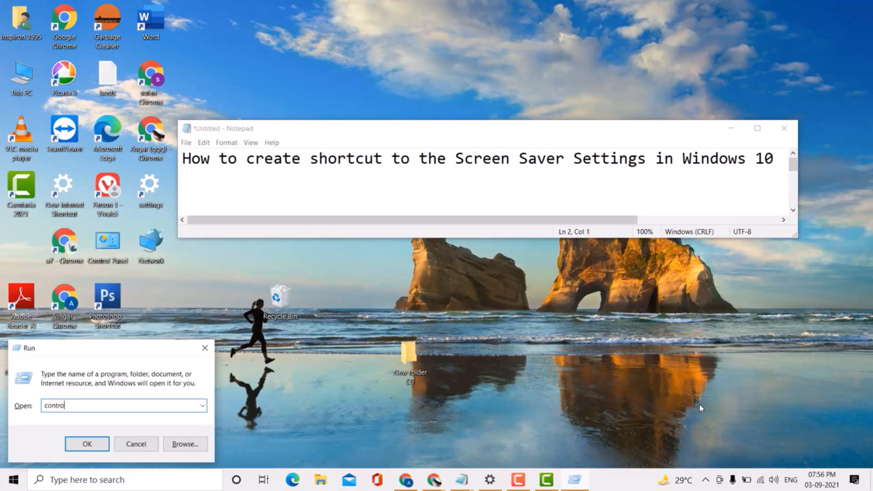
pyautogui.write('l')
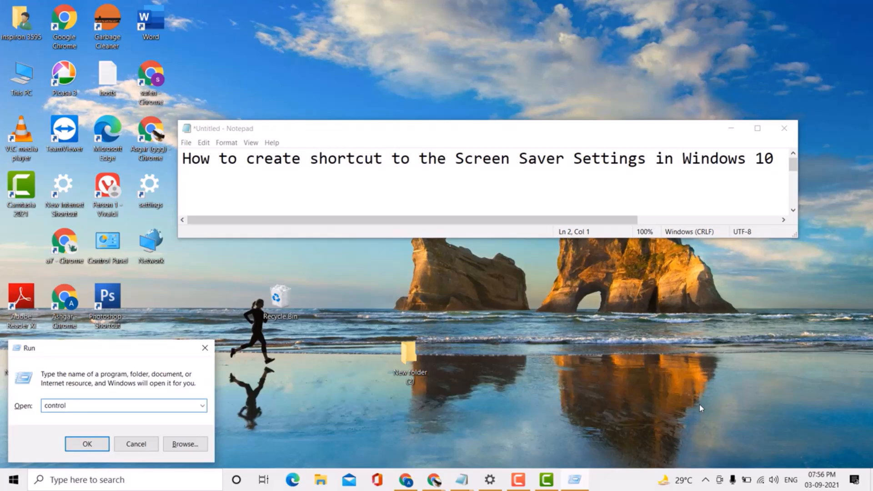
pyautogui.write('de')
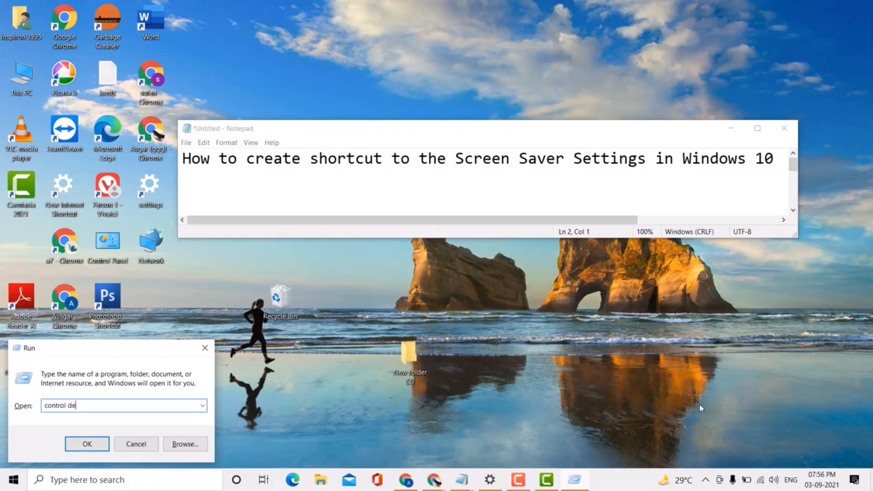
pyautogui.write('sk.cpl')
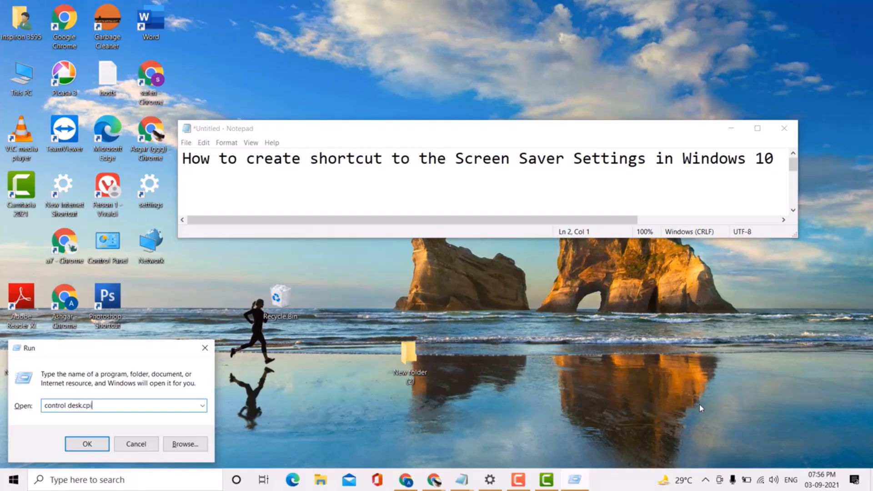
pyautogui.write(',')
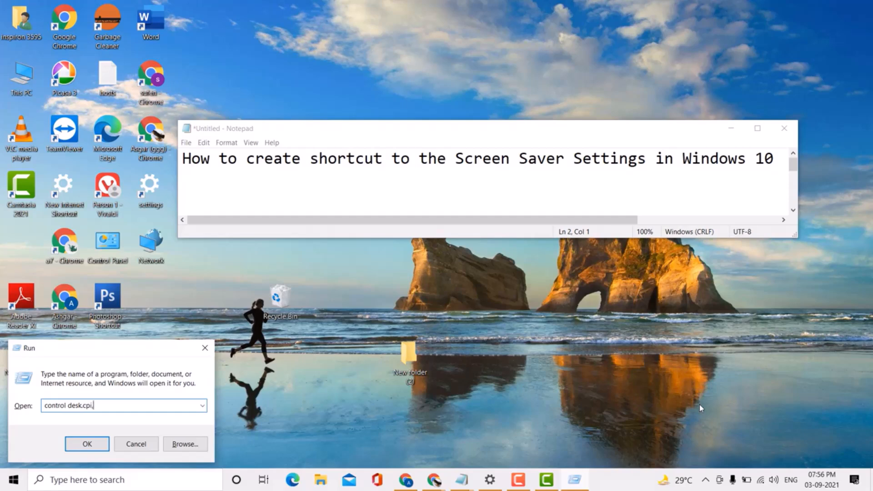
pyautogui.write('s')
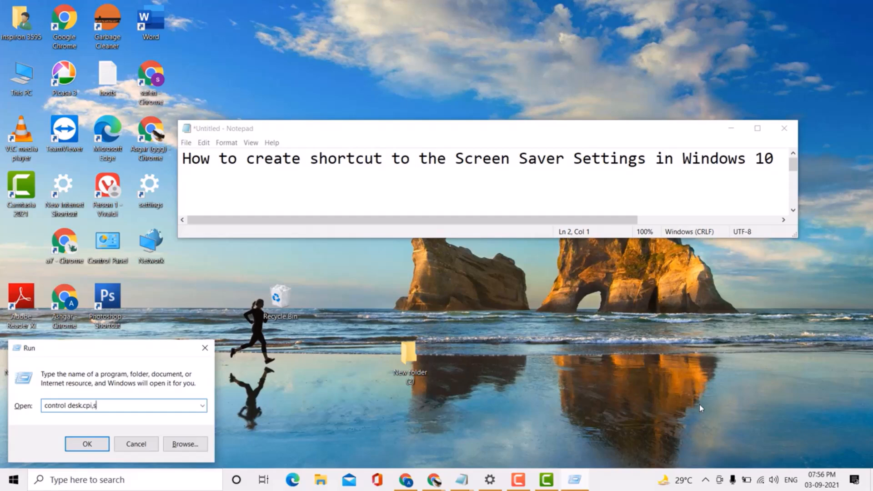
pyautogui.write('cr')
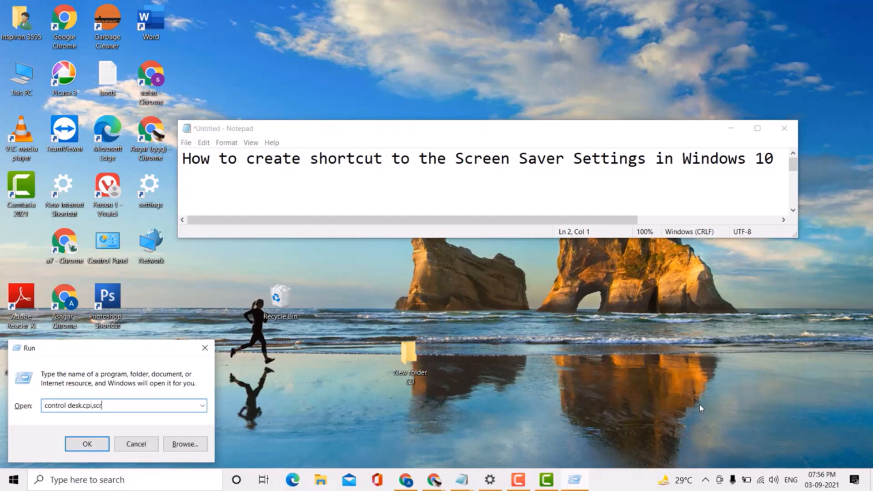
pyautogui.write('ee')
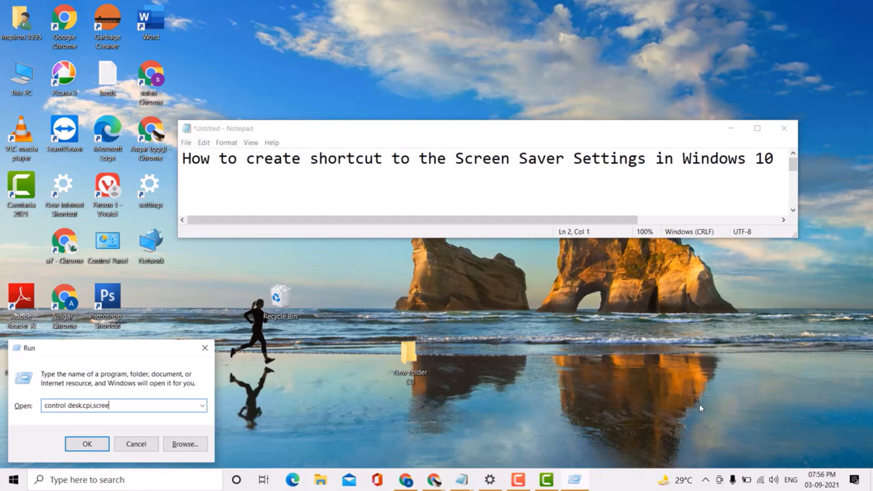
pyautogui.write('nsa')
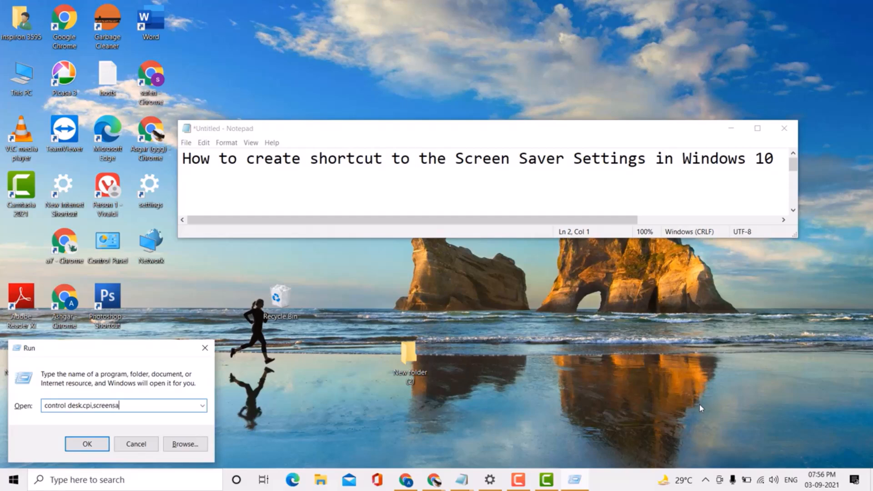
pyautogui.write('ver')
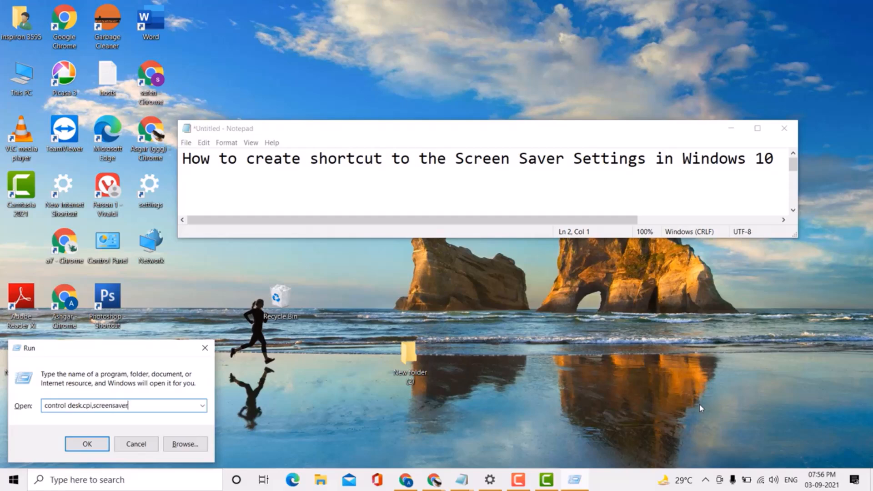
pyautogui.write(',')
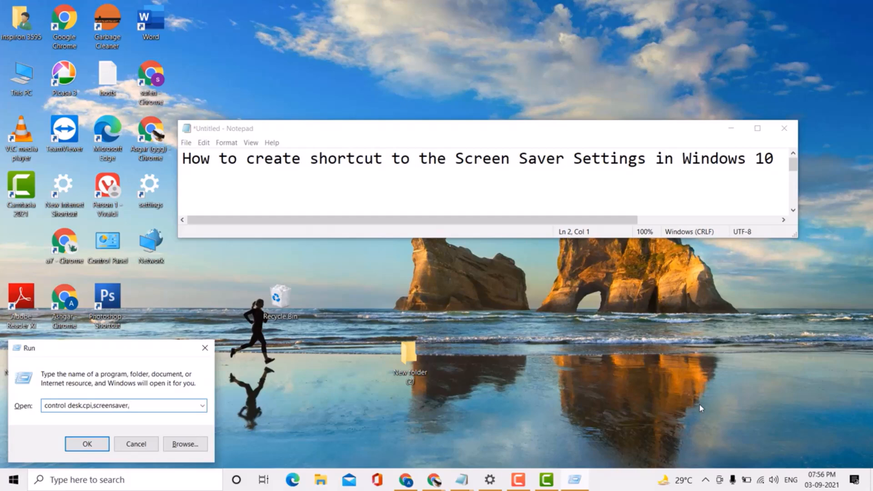
pyautogui.write('@')
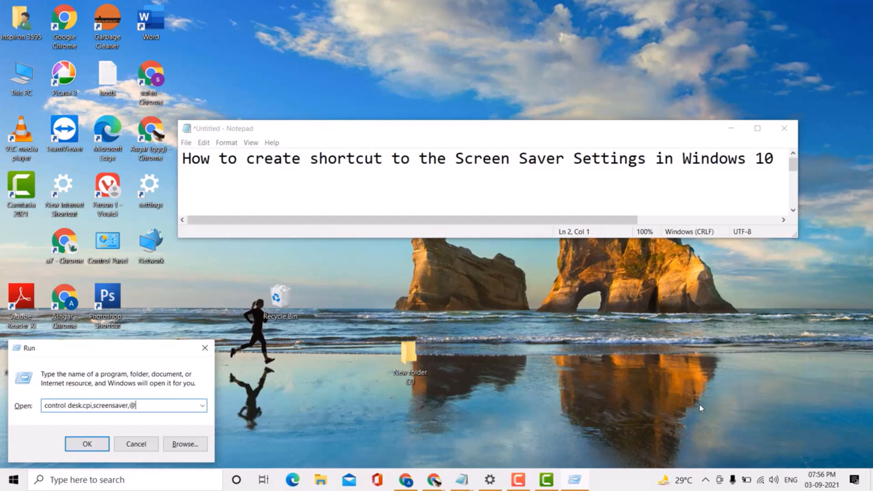
pyautogui.write('sc')
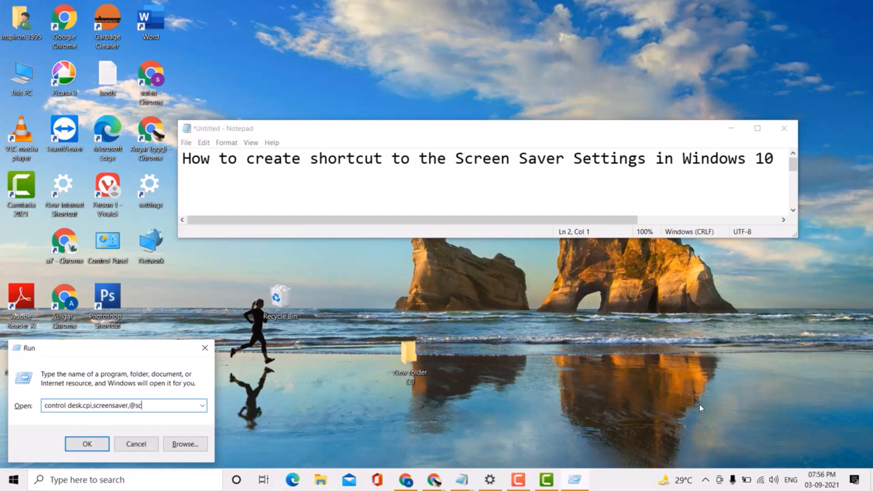
pyautogui.write('r')
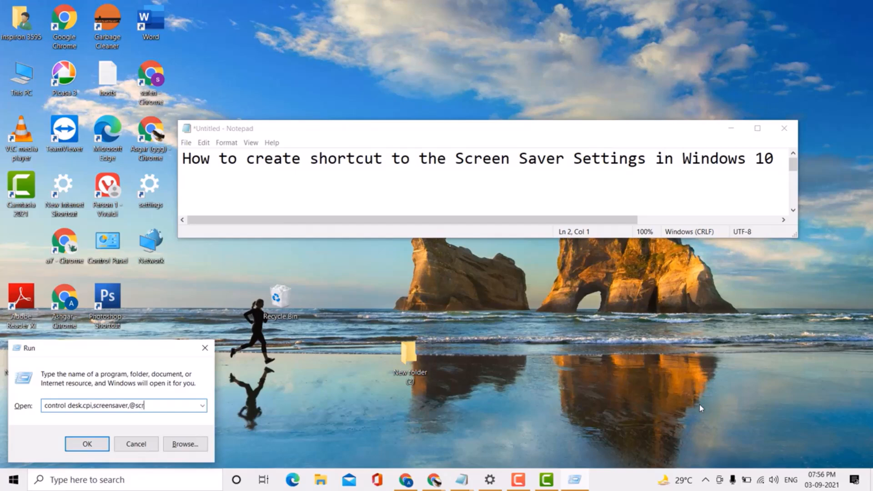
pyautogui.write('ee')
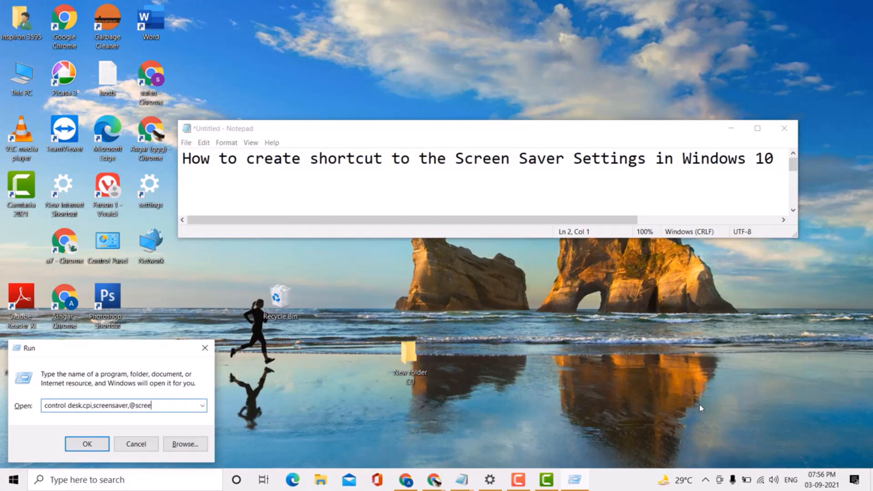
pyautogui.write('n')
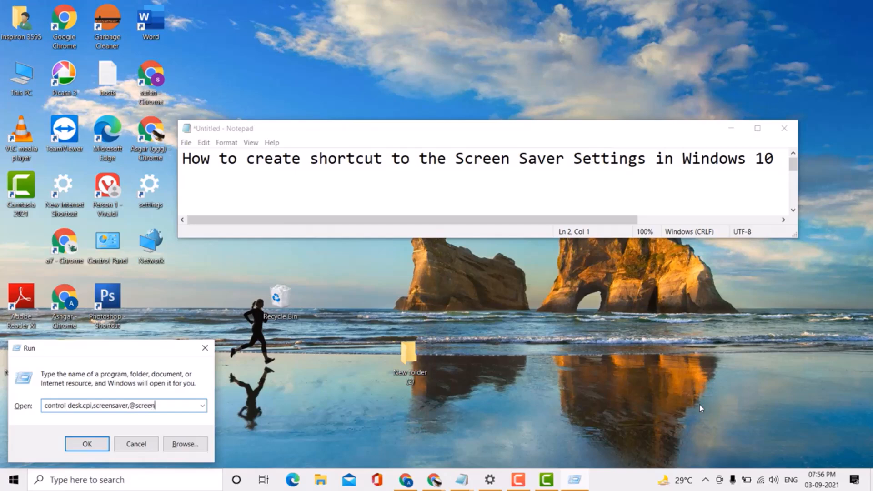
pyautogui.write('av')
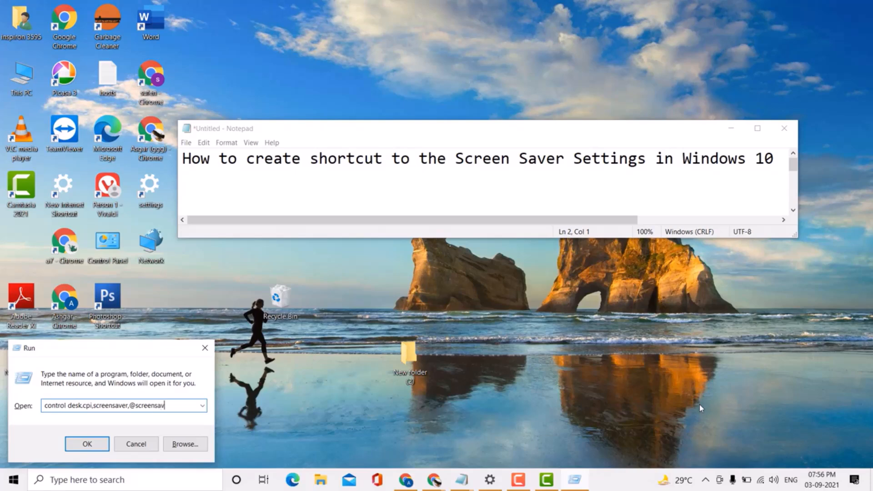
pyautogui.write('er')
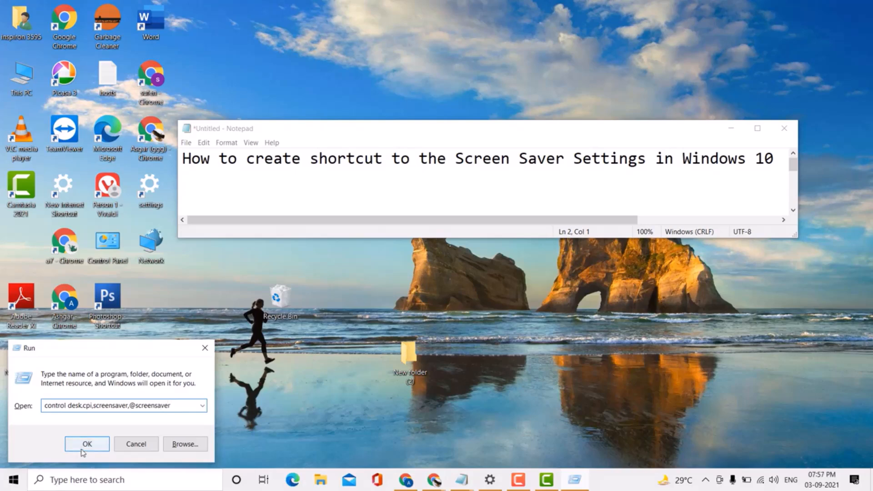
# - Run the screen saver settings command, copy its text and dismiss the Run box
pyautogui.click(86, 443)
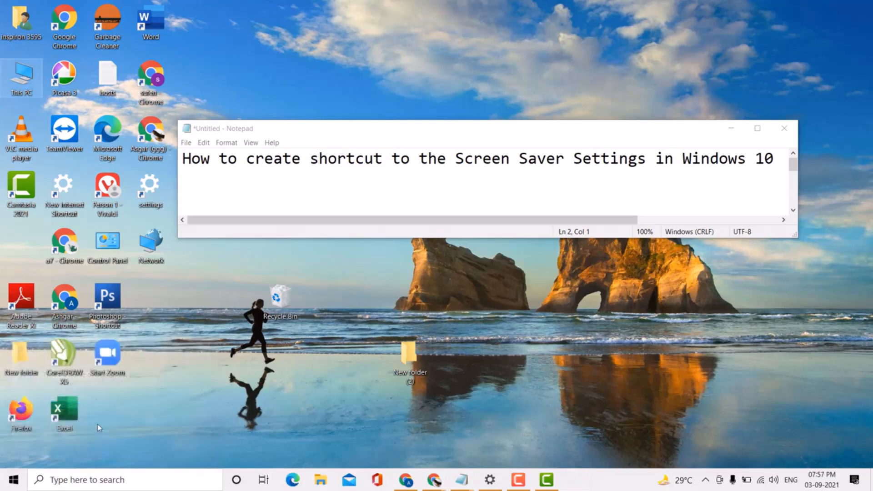
pyautogui.moveTo(227, 340)
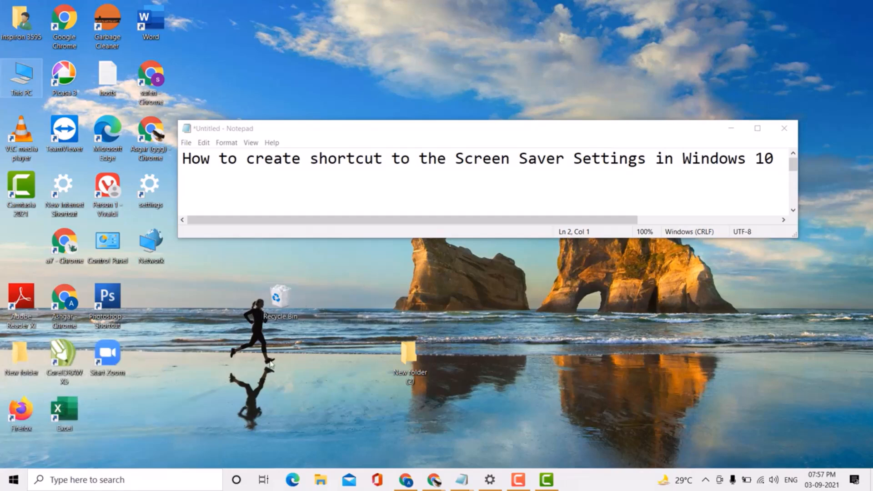
pyautogui.moveTo(294, 329)
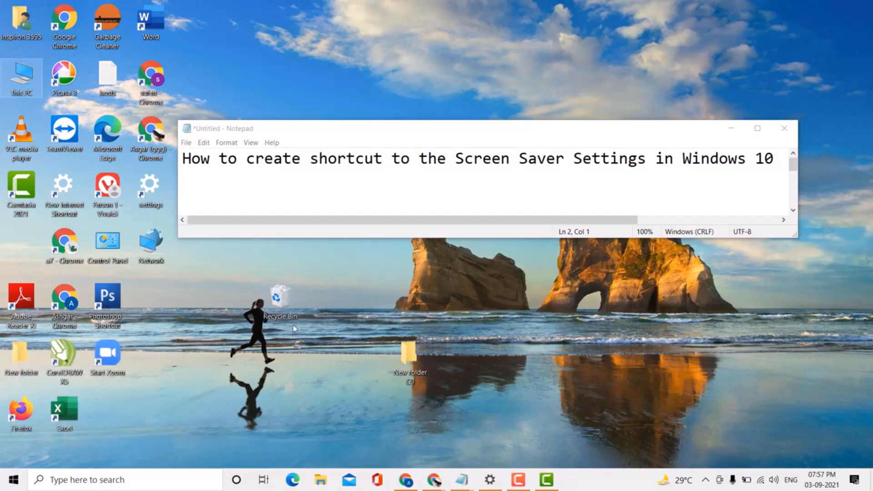
pyautogui.moveTo(705, 148)
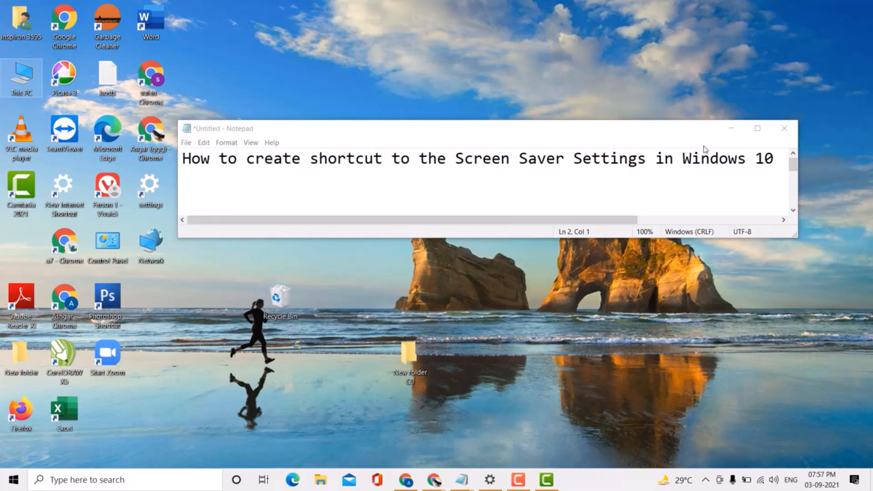
pyautogui.moveTo(732, 130)
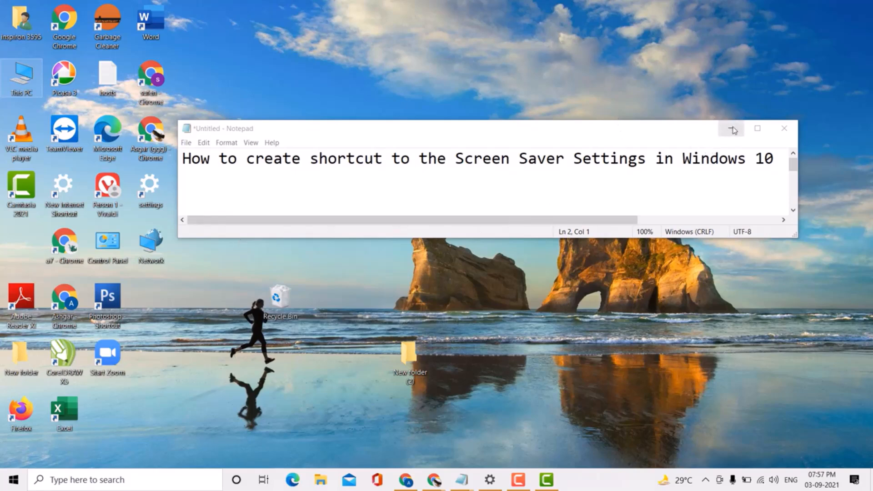
pyautogui.moveTo(733, 131)
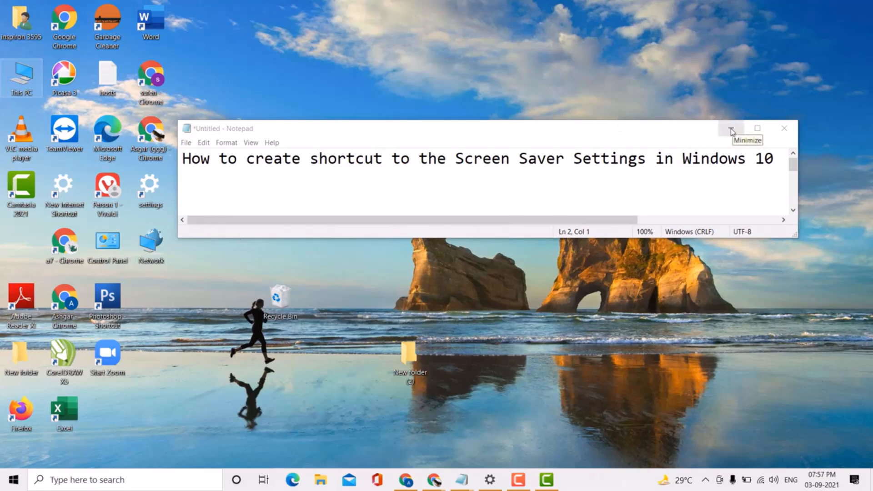
pyautogui.moveTo(667, 90)
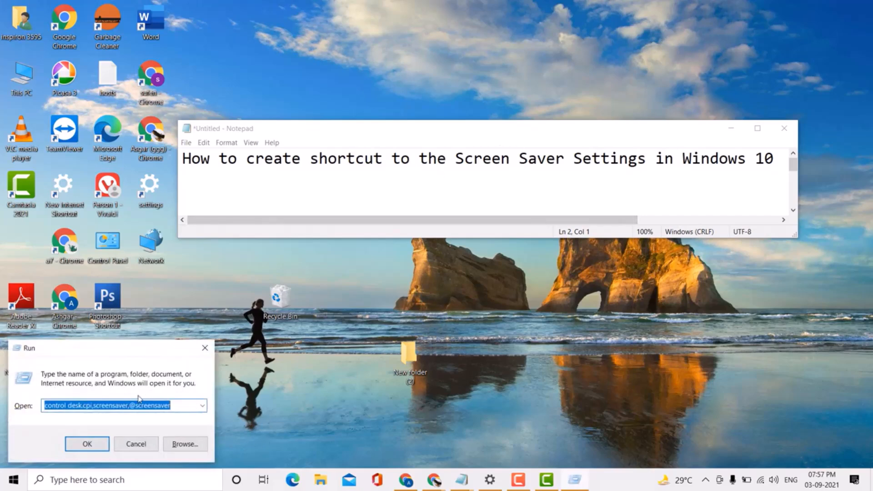
pyautogui.rightClick(107, 406)
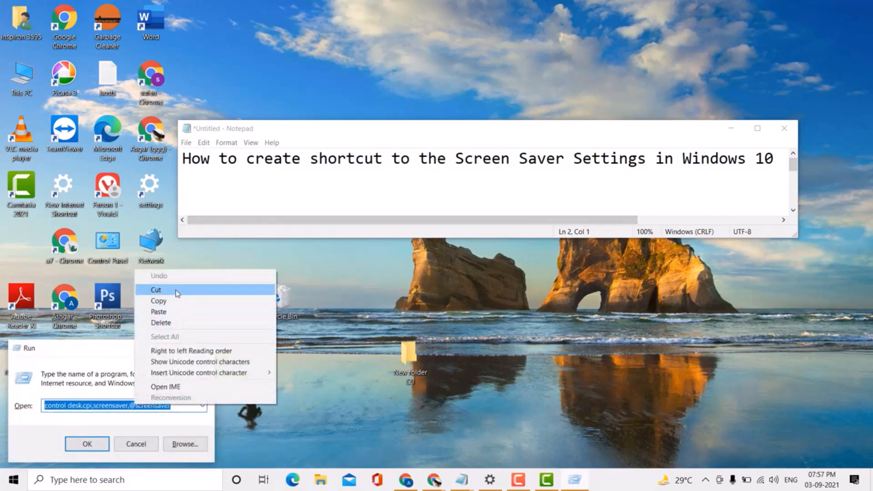
pyautogui.click(86, 443)
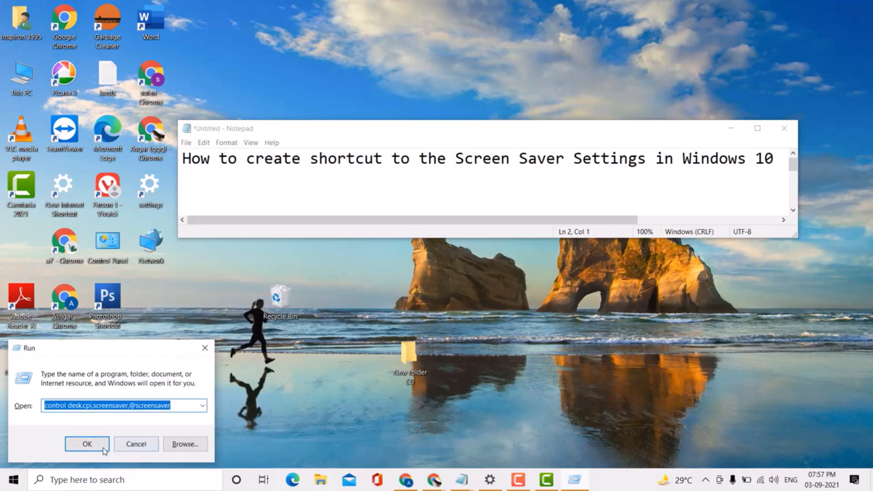
pyautogui.click(87, 444)
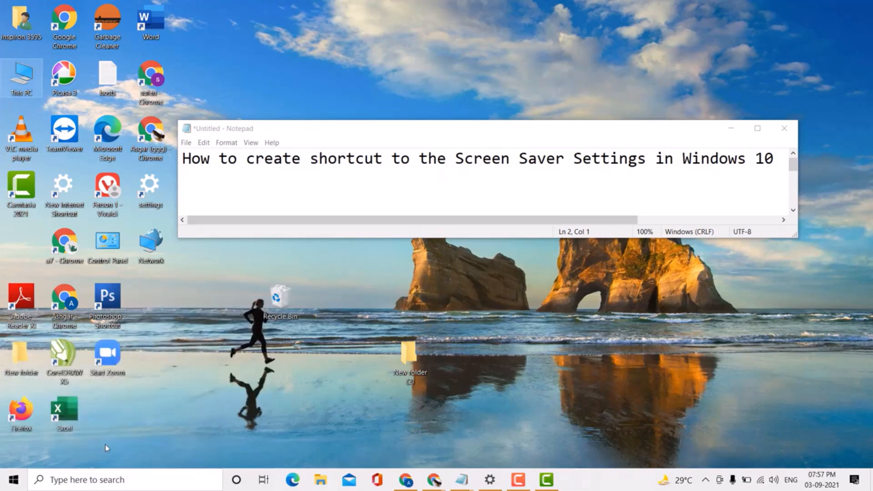
pyautogui.moveTo(215, 345)
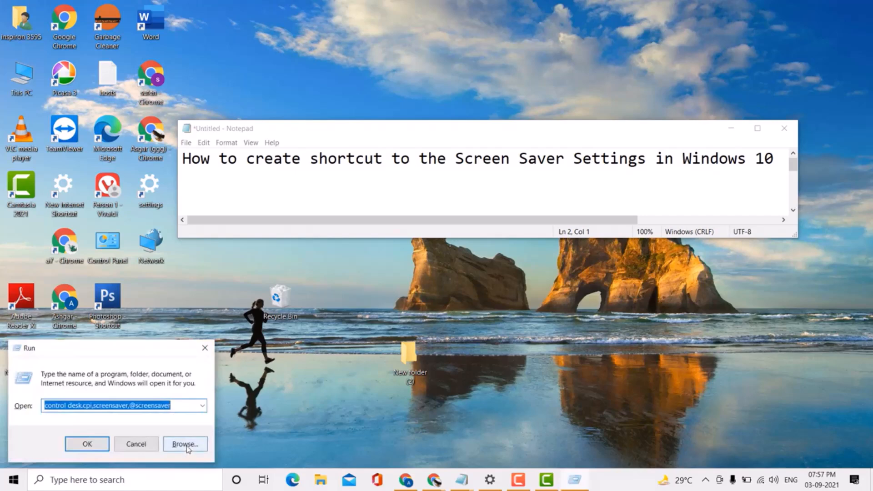
# - Browse for a file to run from the Run box, then cancel the file browser
pyautogui.click(186, 443)
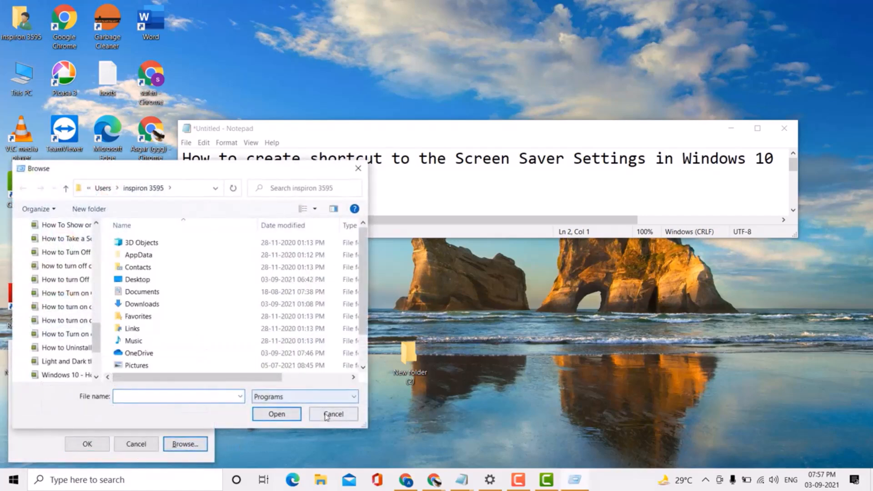
pyautogui.click(333, 413)
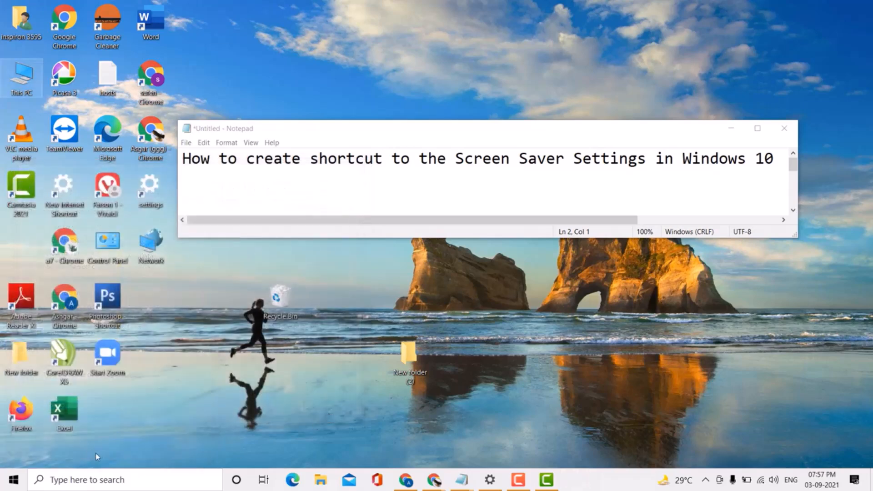
pyautogui.moveTo(270, 276)
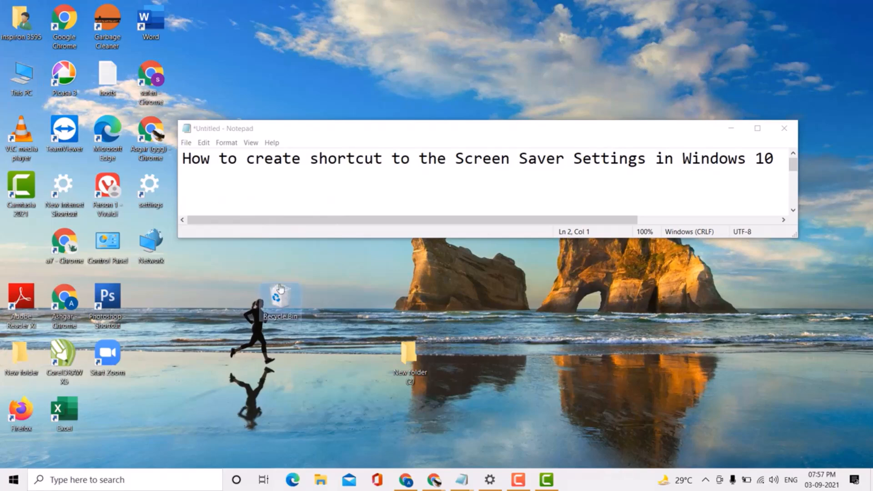
pyautogui.moveTo(732, 334)
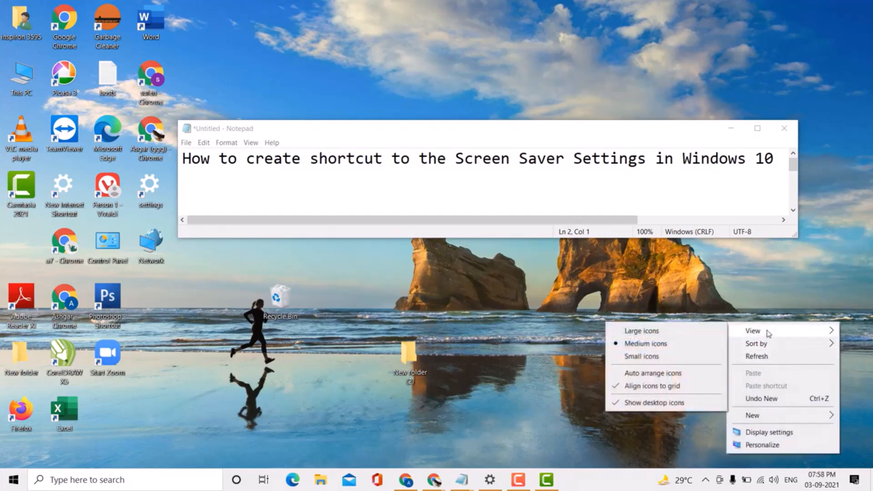
pyautogui.moveTo(767, 405)
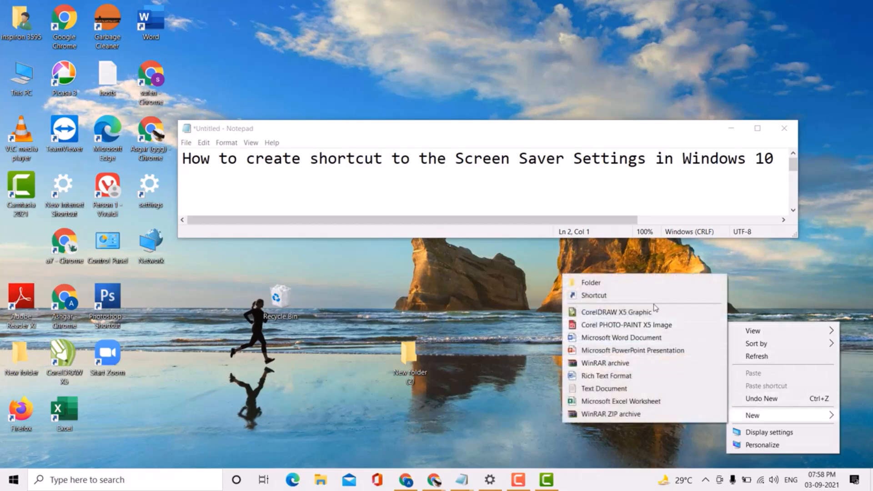
# - Begin a new desktop shortcut via the desktop's New menu
pyautogui.click(595, 295)
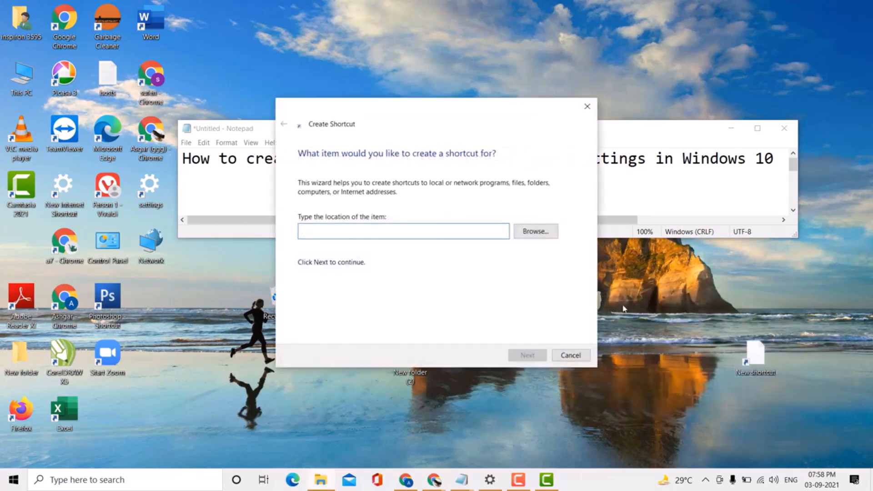
# - Submit 'screen saver' as the item location and dismiss the file-not-found warning
pyautogui.click(404, 232)
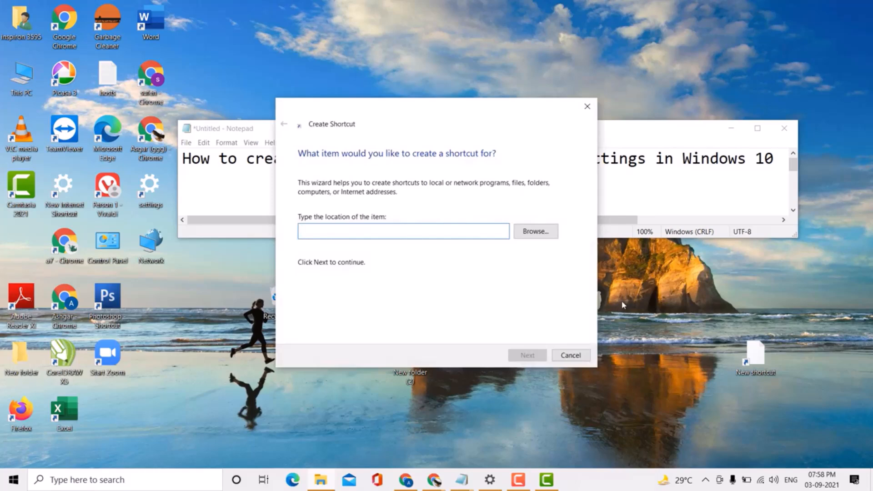
pyautogui.write('scree')
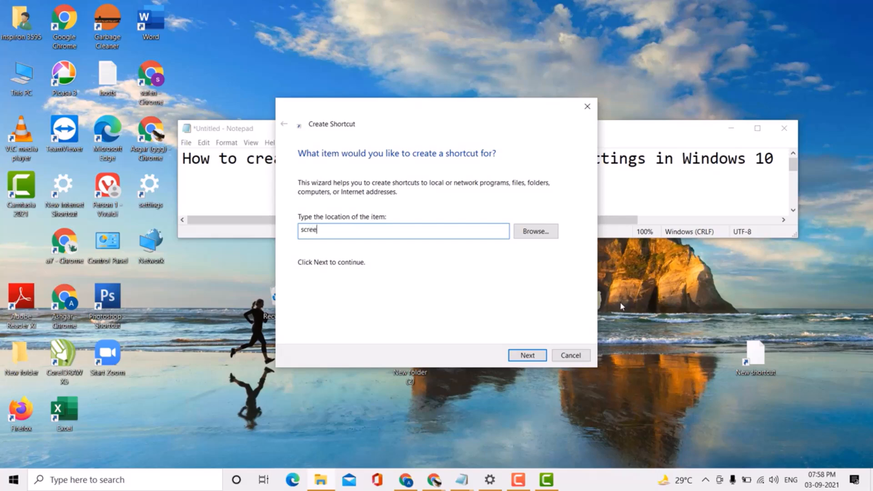
pyautogui.write('n')
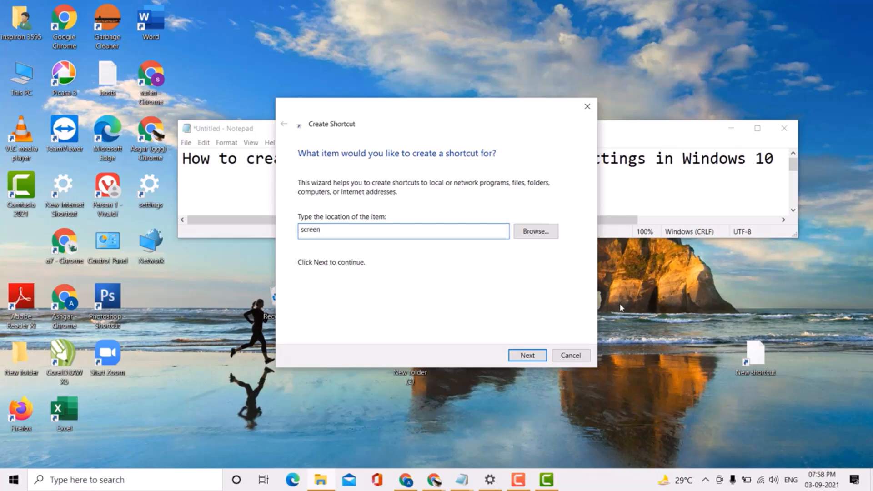
pyautogui.write('sa')
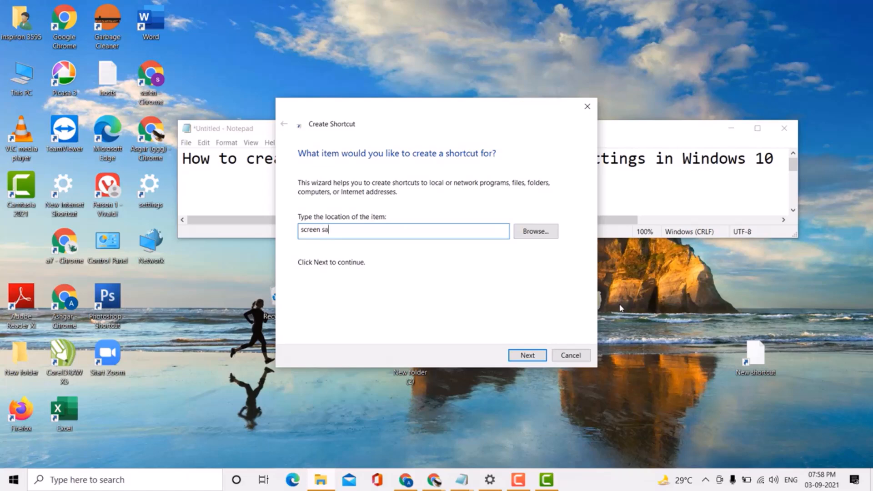
pyautogui.write('ver')
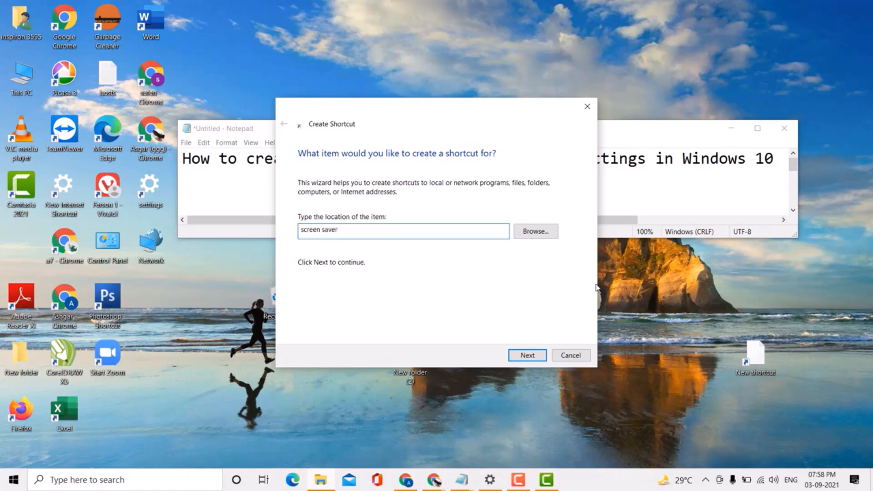
pyautogui.moveTo(392, 362)
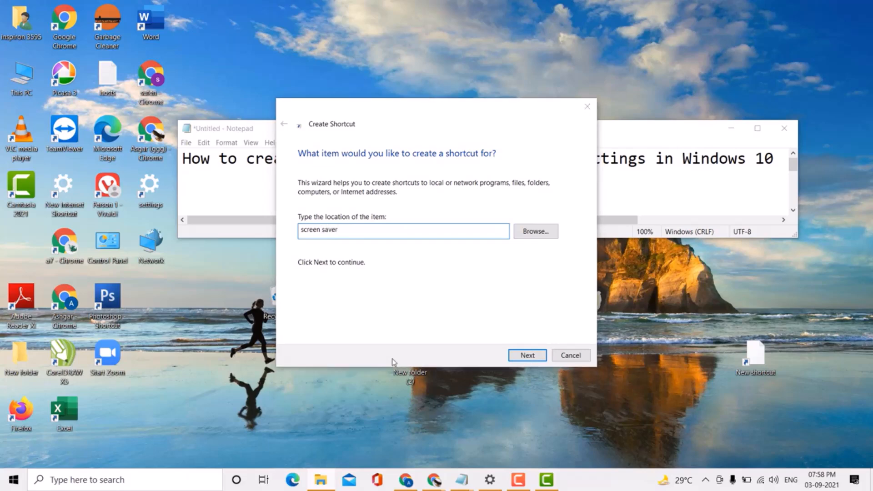
pyautogui.moveTo(402, 389)
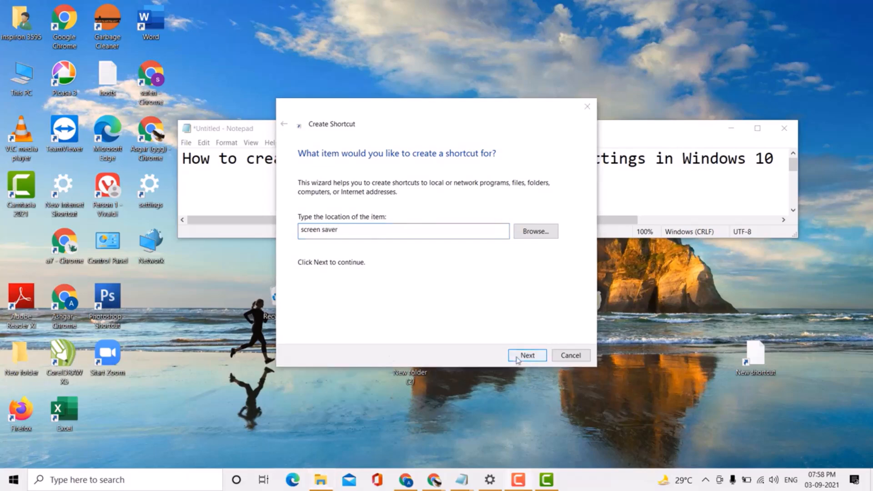
pyautogui.click(528, 355)
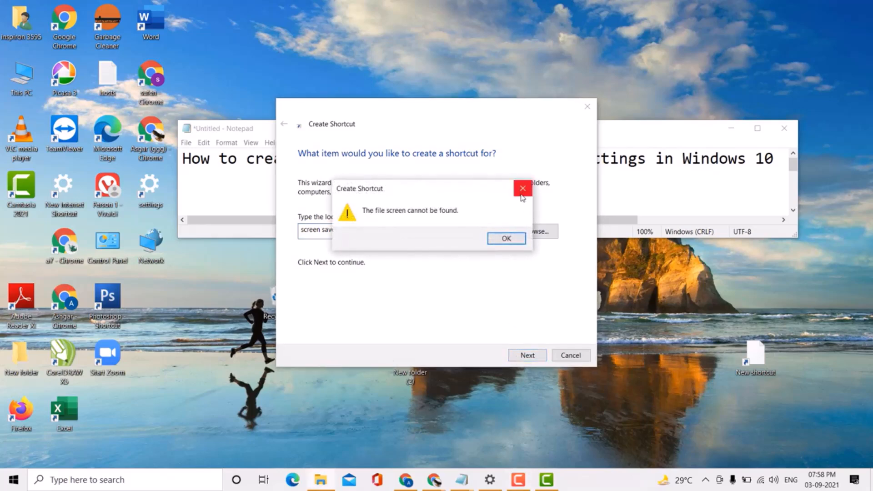
pyautogui.click(506, 238)
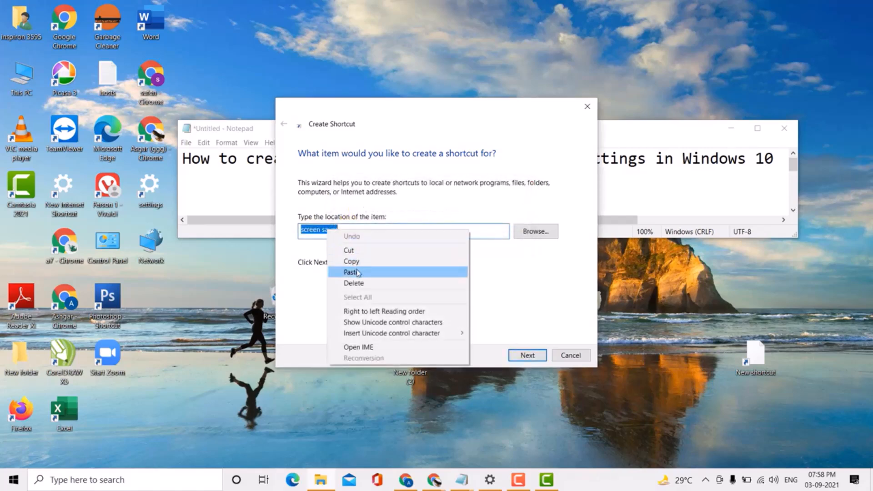
# - Paste the copied command as location, name the shortcut 'screen saver' and finish
pyautogui.click(527, 354)
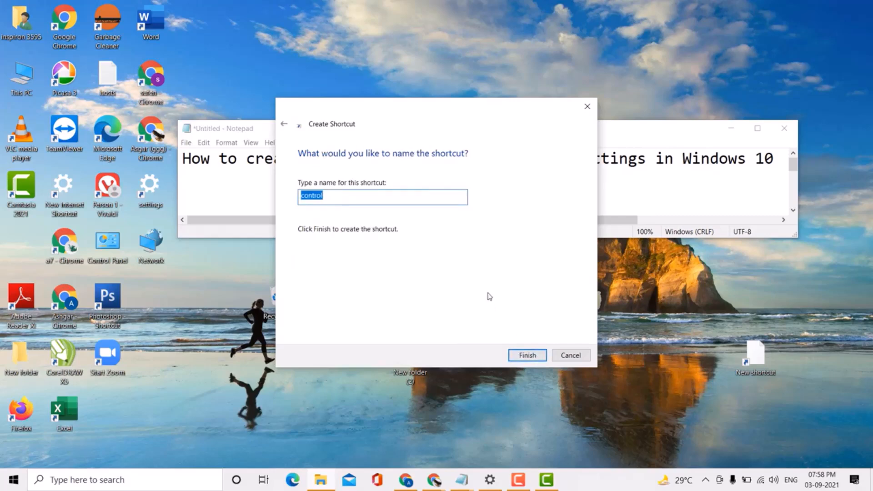
pyautogui.write('screen sa')
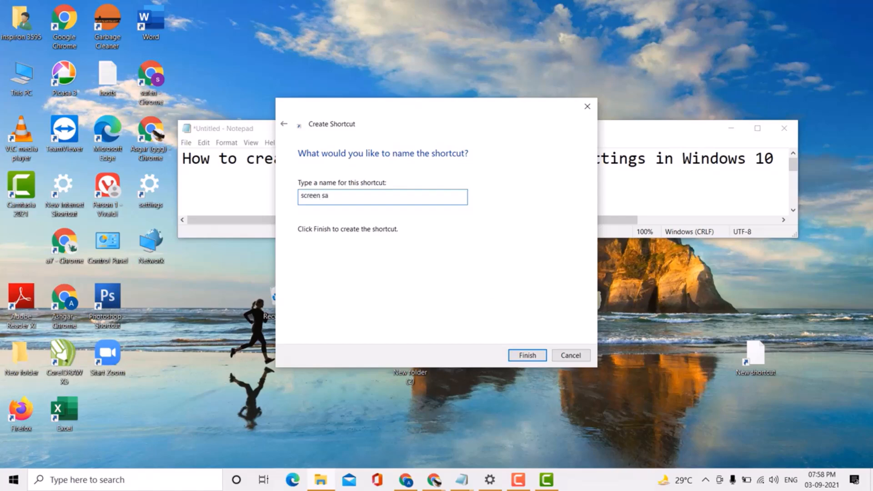
pyautogui.write('ver')
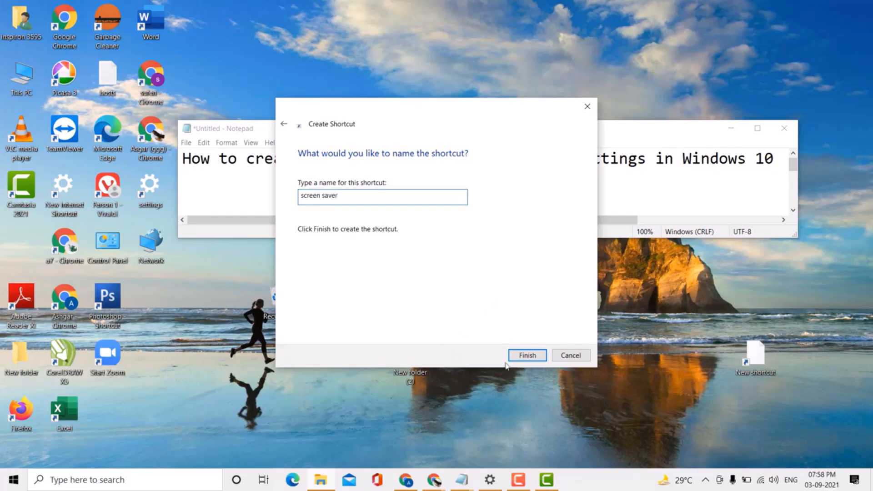
pyautogui.click(527, 354)
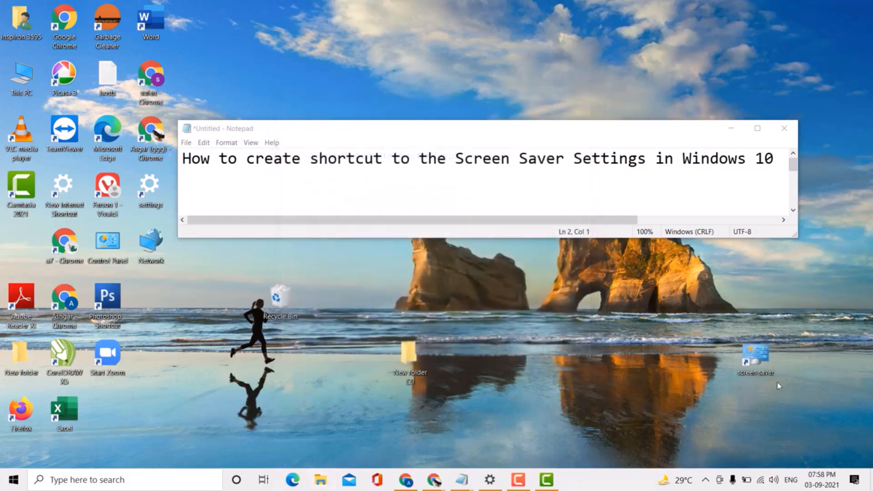
pyautogui.moveTo(762, 362)
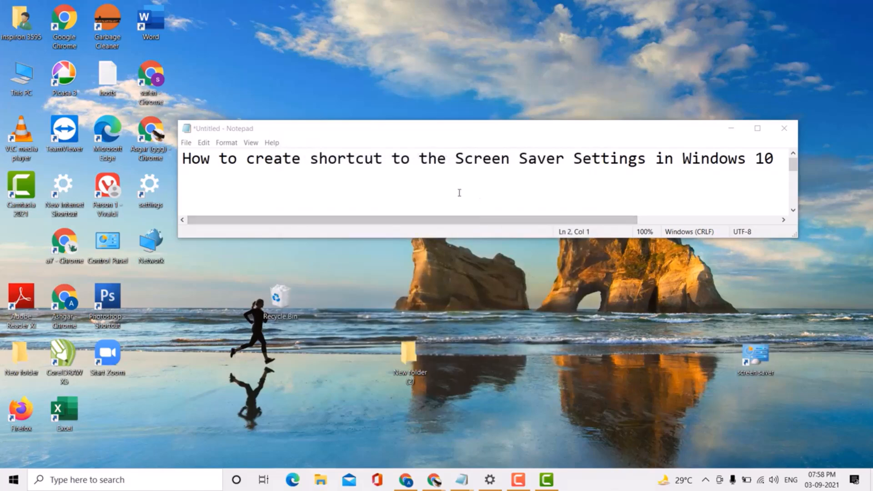
pyautogui.moveTo(712, 285)
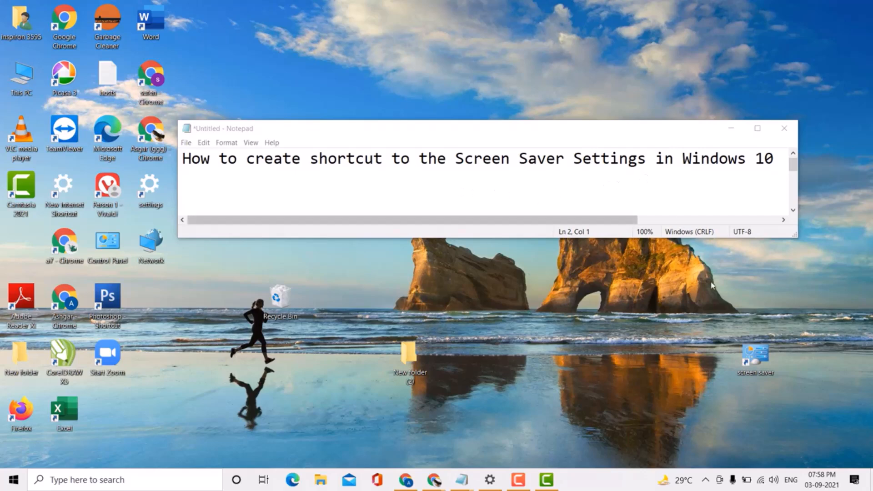
pyautogui.moveTo(571, 425)
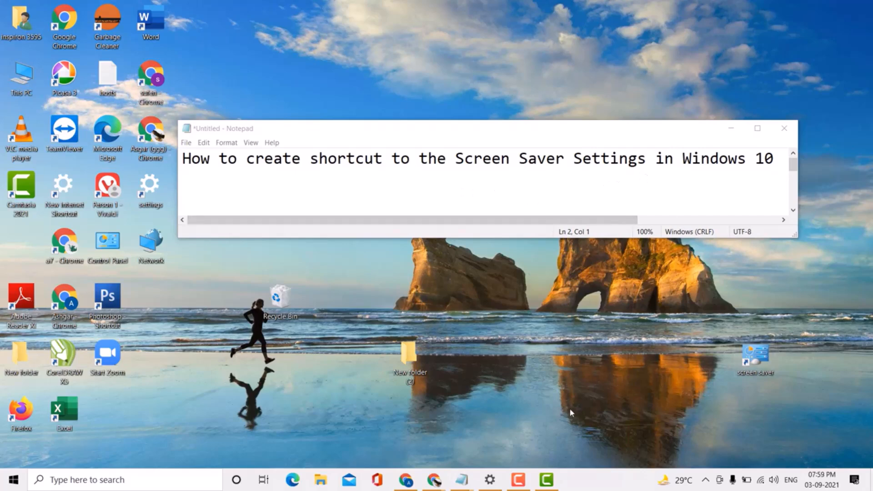
pyautogui.moveTo(636, 427)
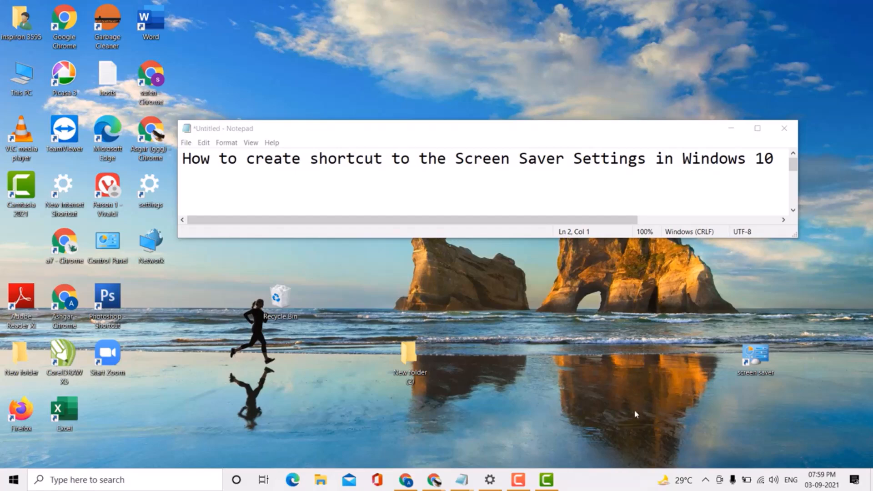
pyautogui.moveTo(743, 290)
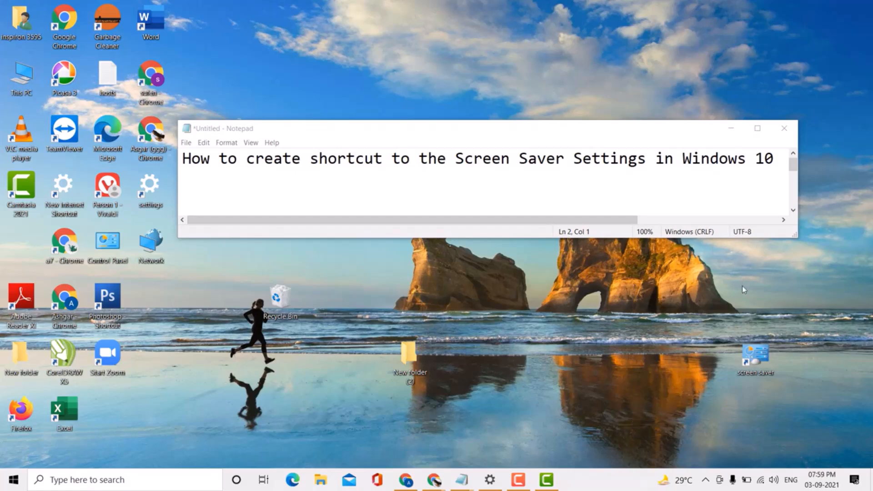